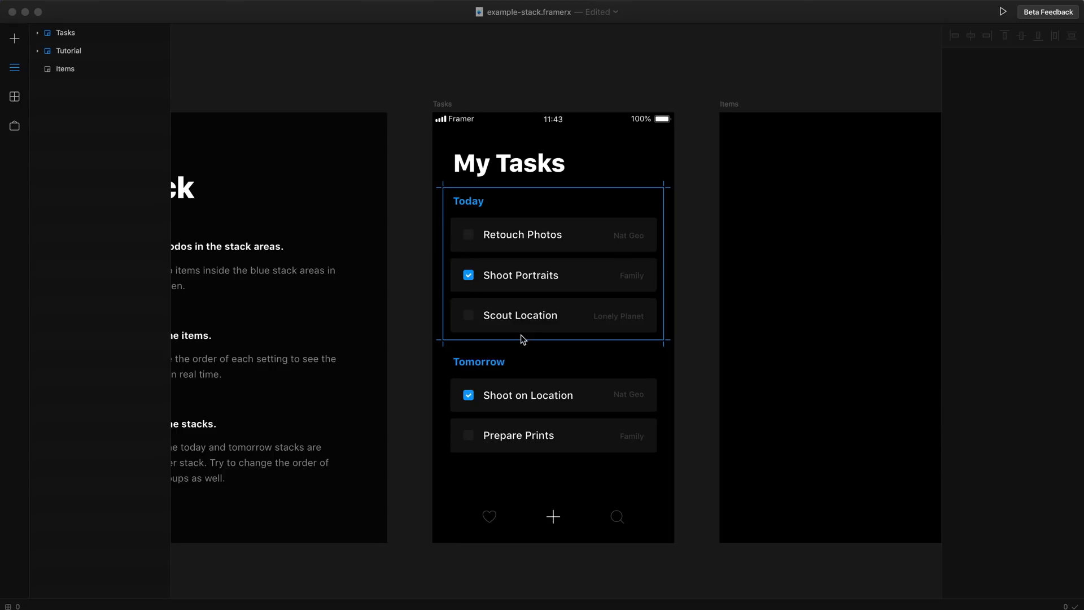
pyautogui.moveTo(586, 363)
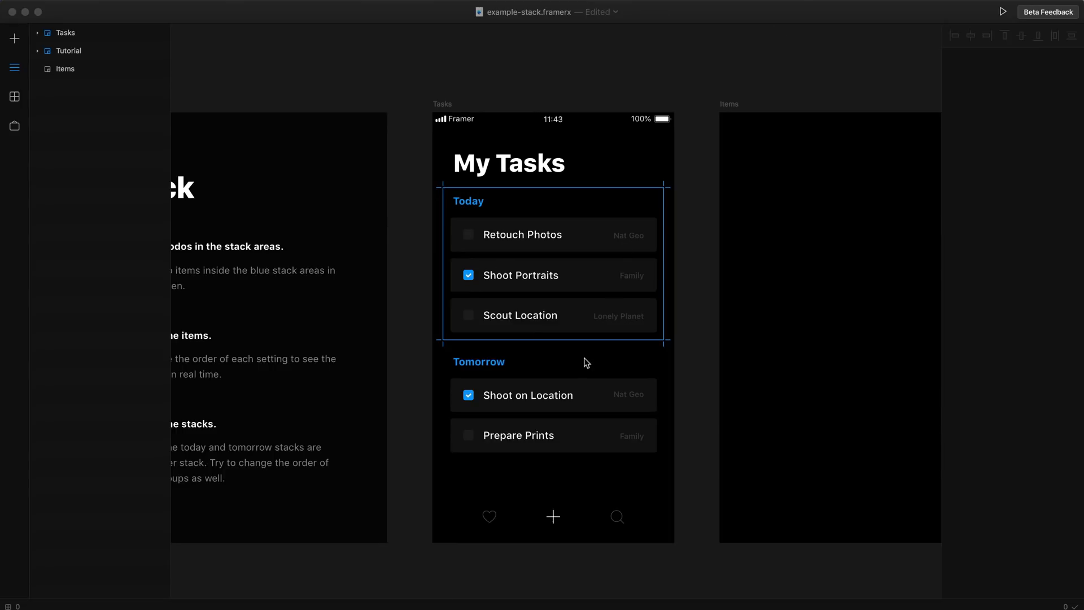
pyautogui.moveTo(473, 170)
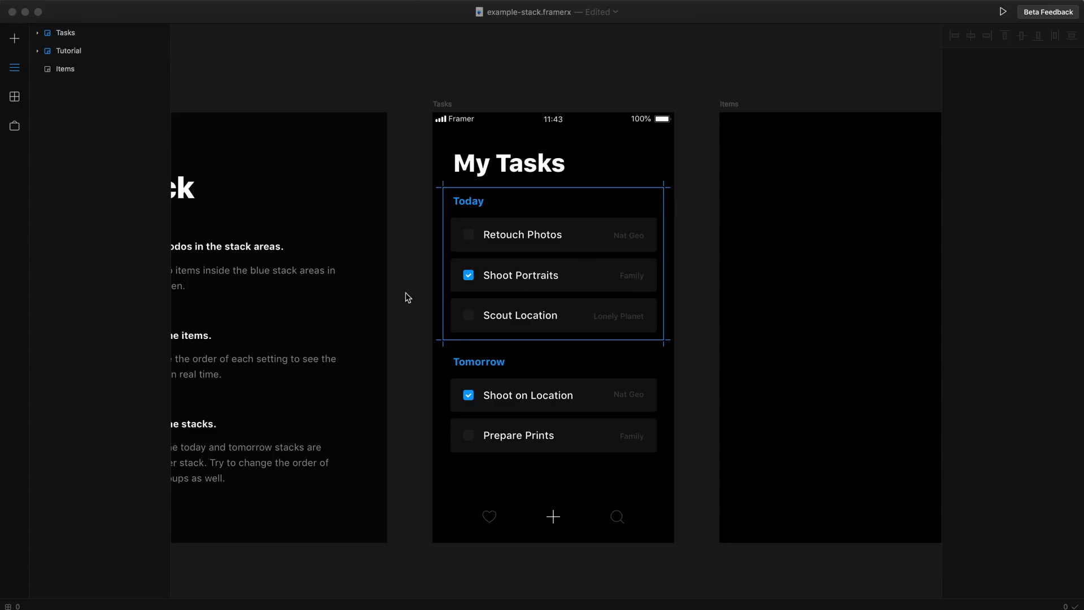
pyautogui.moveTo(29, 45)
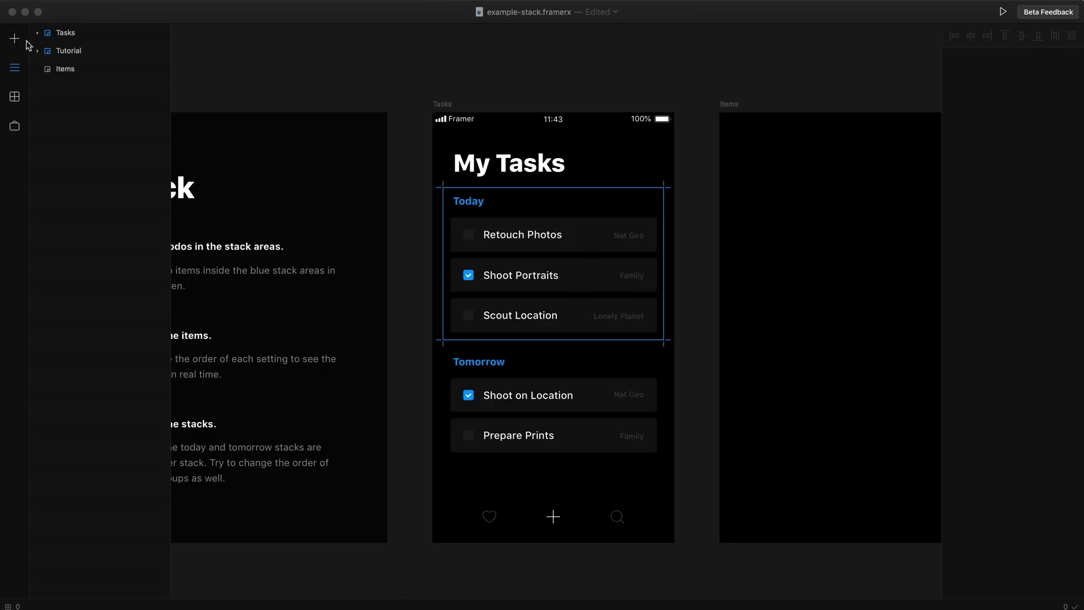
# - Peek at the Insert panel, then return to the Tasks layer hierarchy to expand Today
pyautogui.click(13, 38)
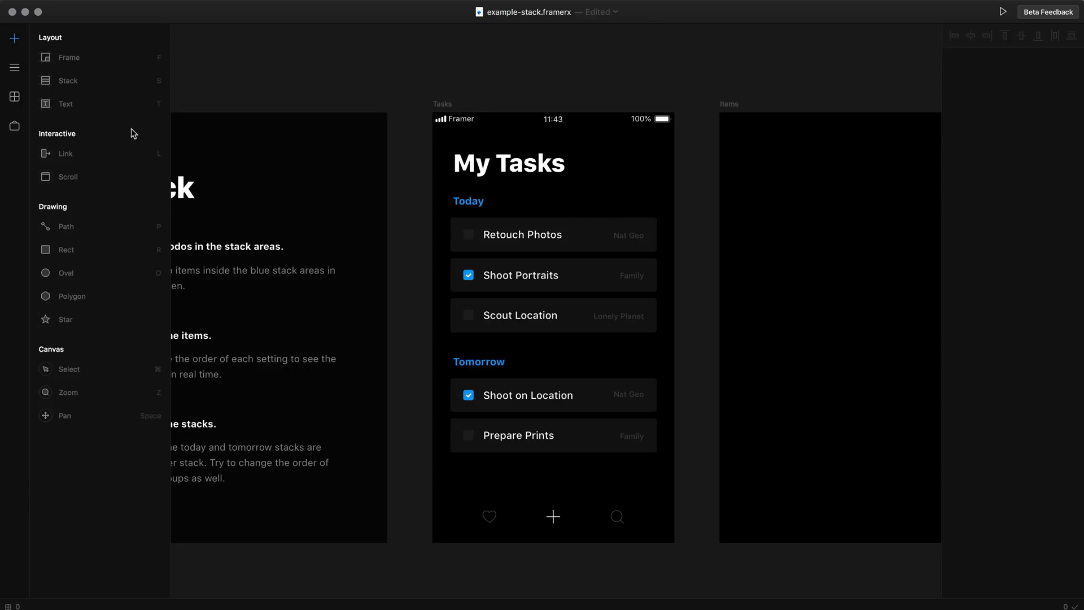
pyautogui.moveTo(108, 249)
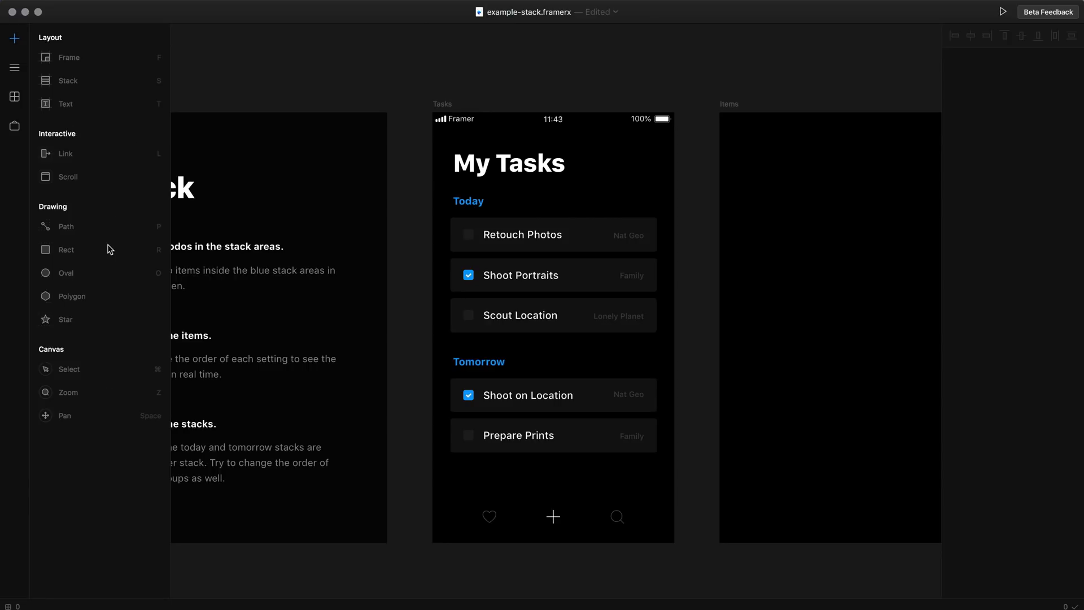
pyautogui.click(508, 373)
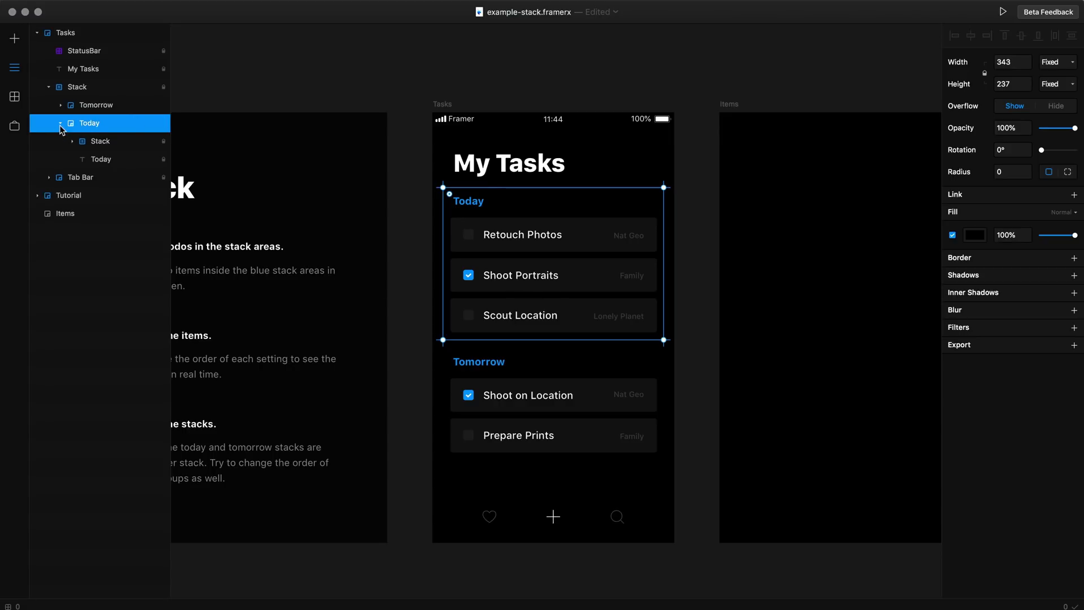
# - Collapse Today and select the Shoot Portraits task item (Item 2) on the canvas
pyautogui.click(61, 123)
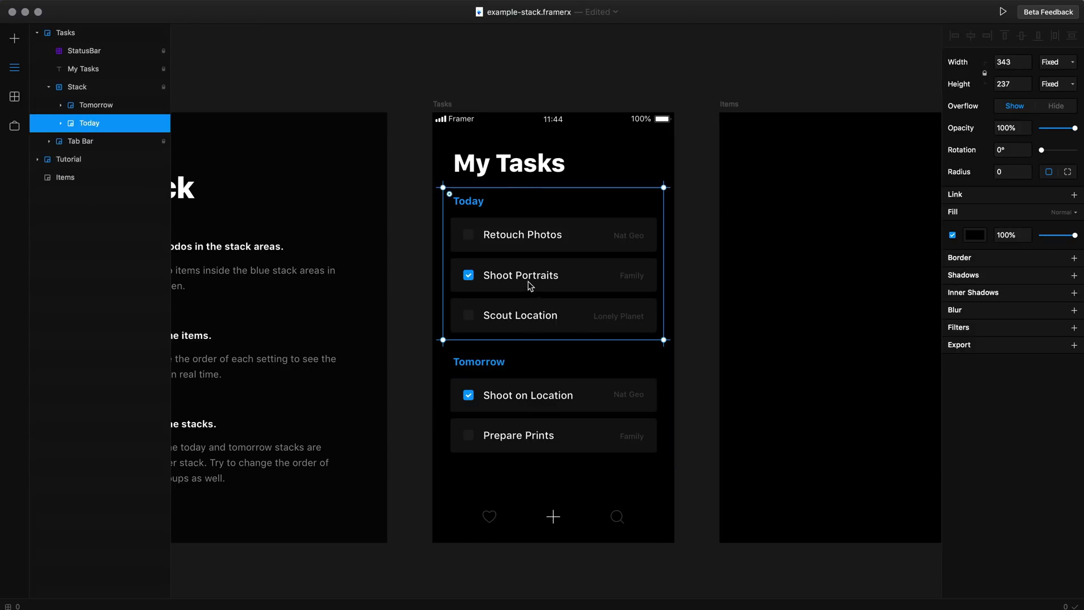
pyautogui.click(520, 274)
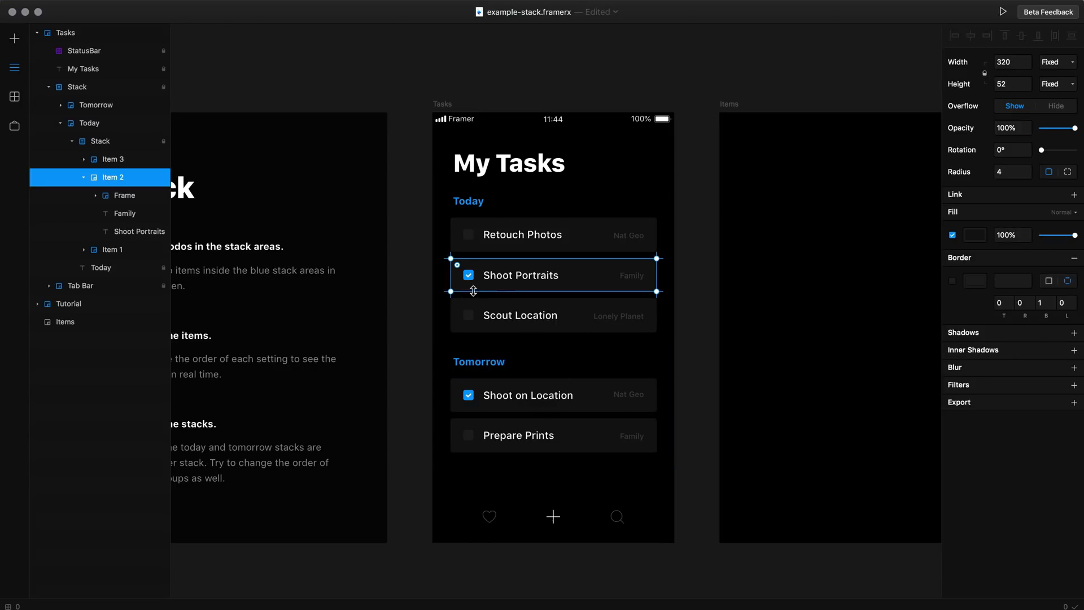
pyautogui.moveTo(551, 298)
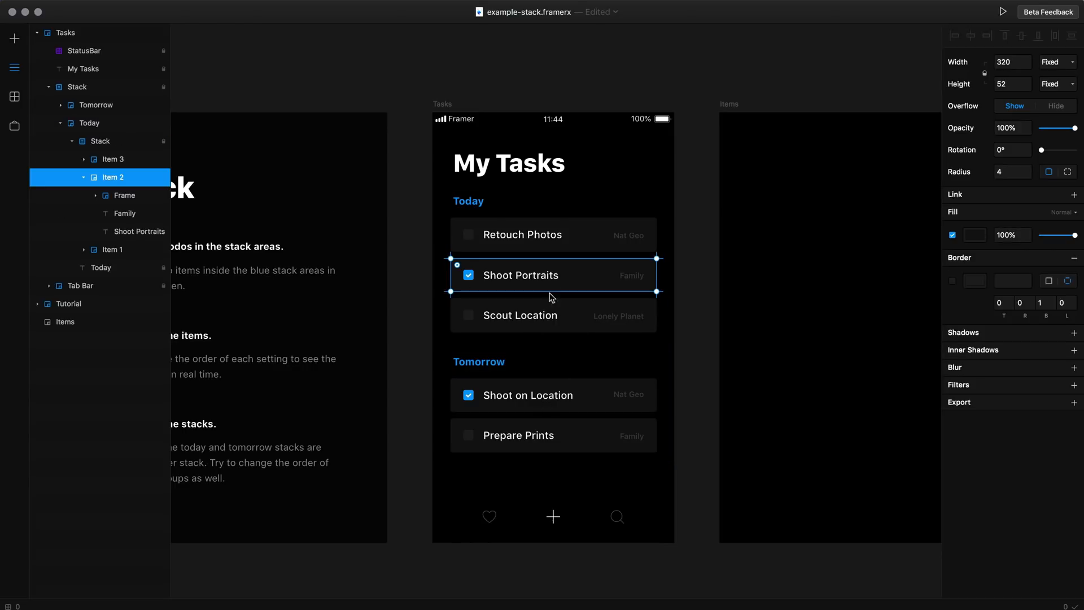
pyautogui.moveTo(529, 274)
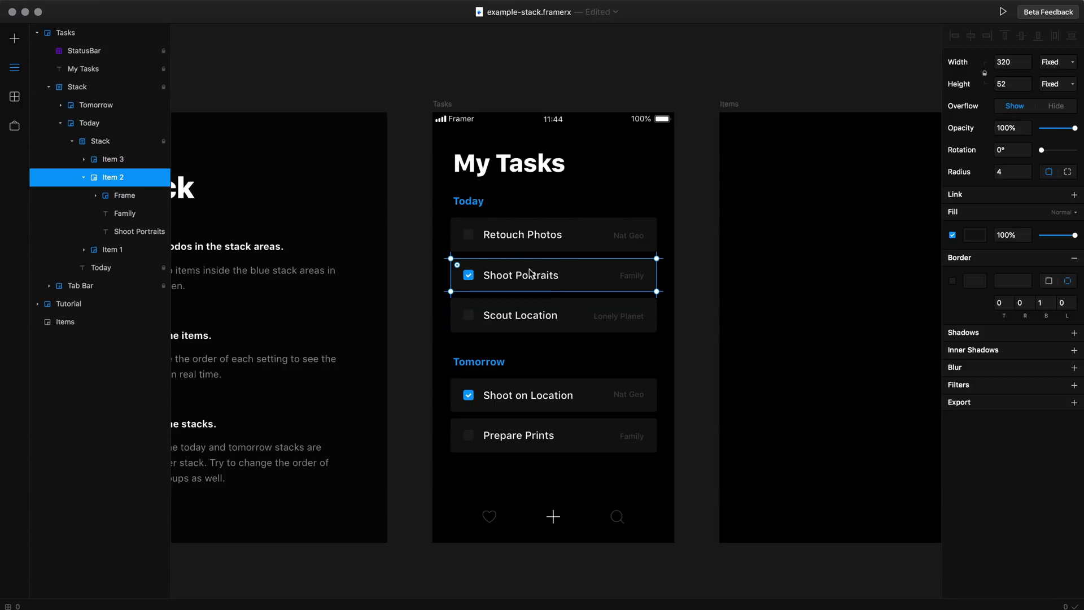
pyautogui.moveTo(561, 280)
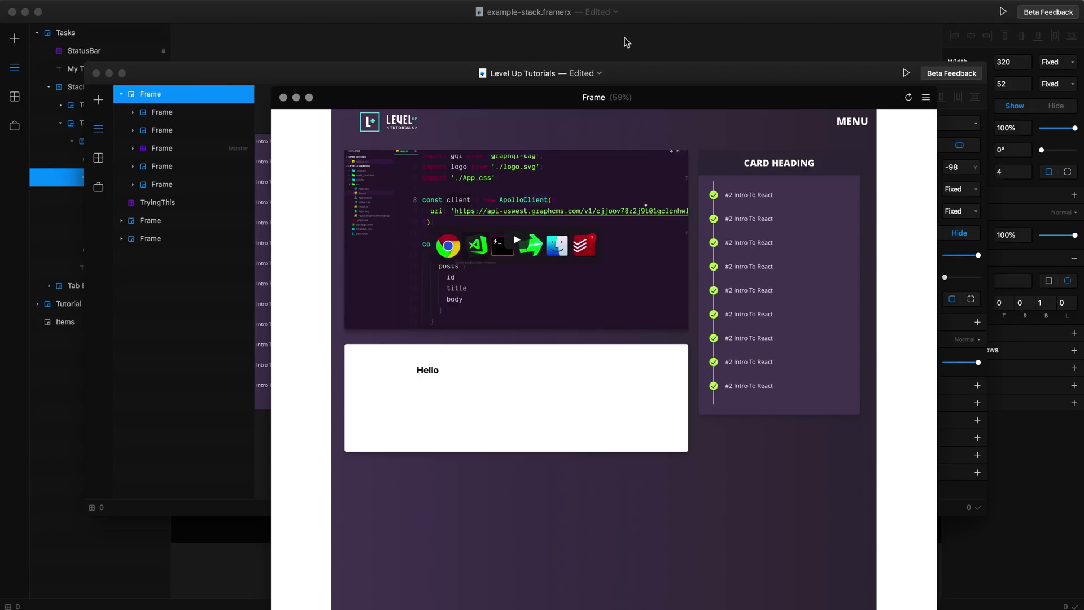
pyautogui.moveTo(841, 122)
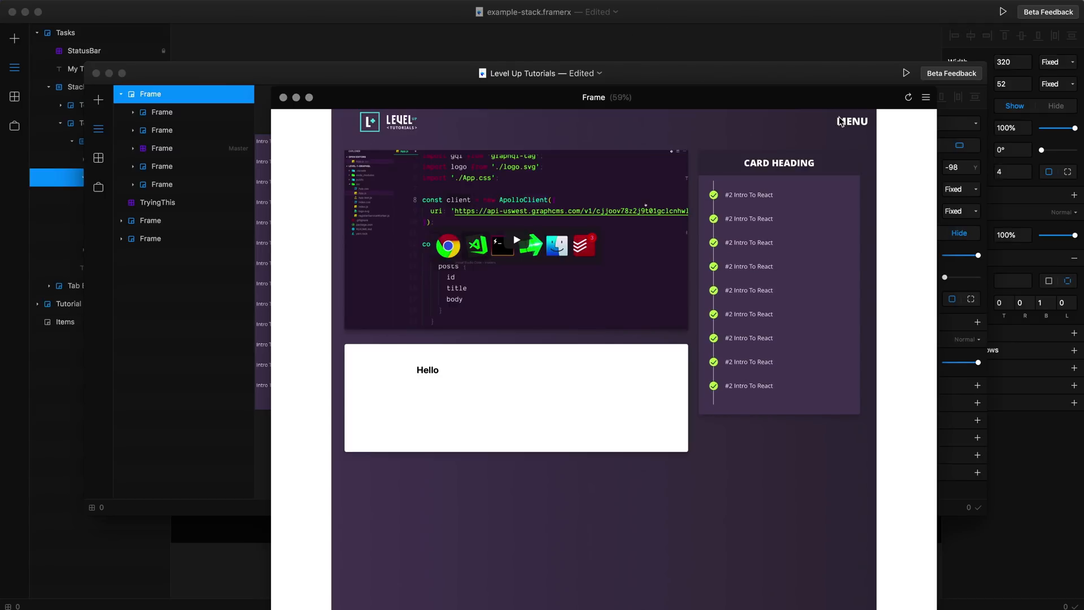
pyautogui.moveTo(855, 136)
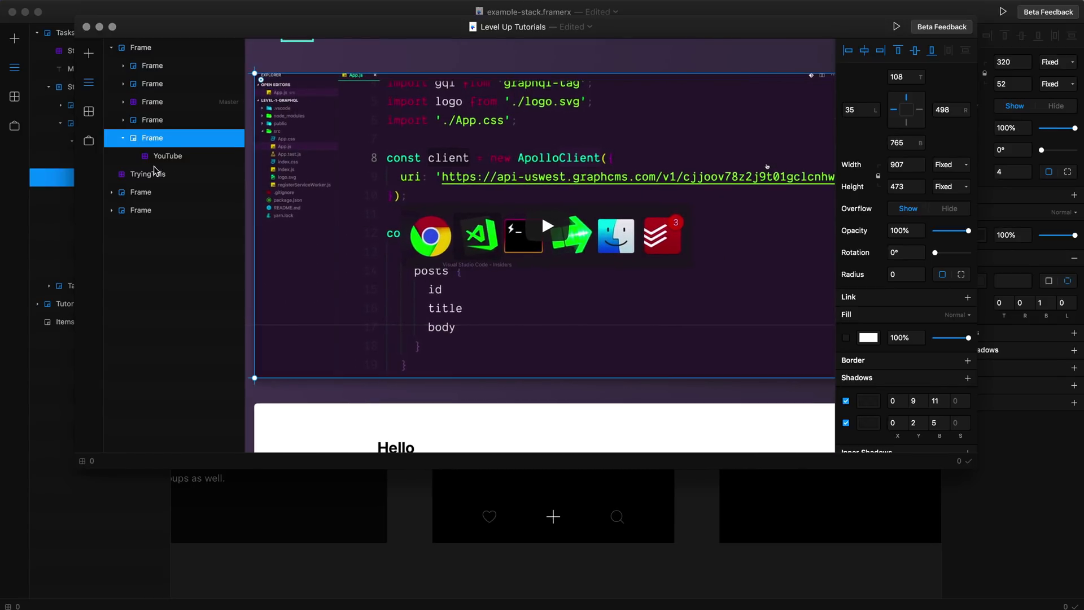
# - Select the YouTube layer to reveal its Video URL and Autoplay settings
pyautogui.click(167, 156)
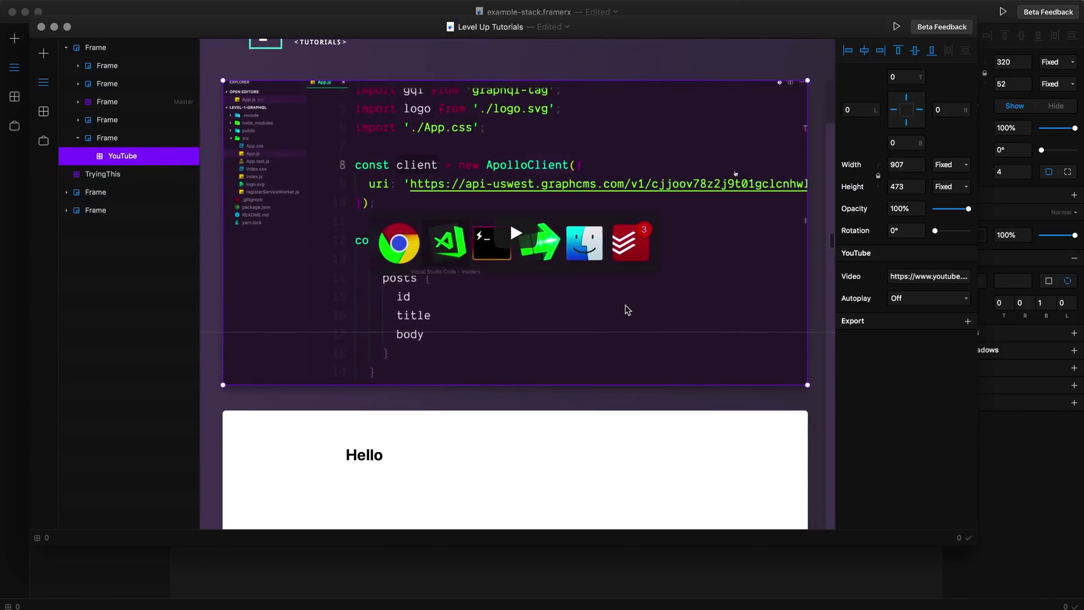
pyautogui.rightClick(122, 156)
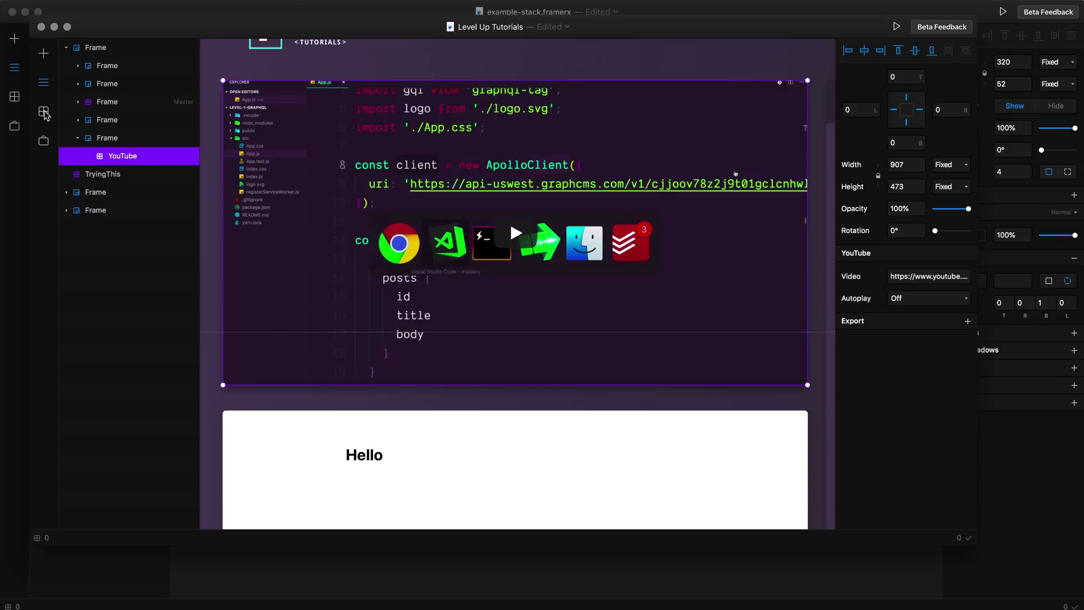
# - Switch from Layers to the Components library and browse Chart, YouTube and Loading Indicators
pyautogui.click(43, 113)
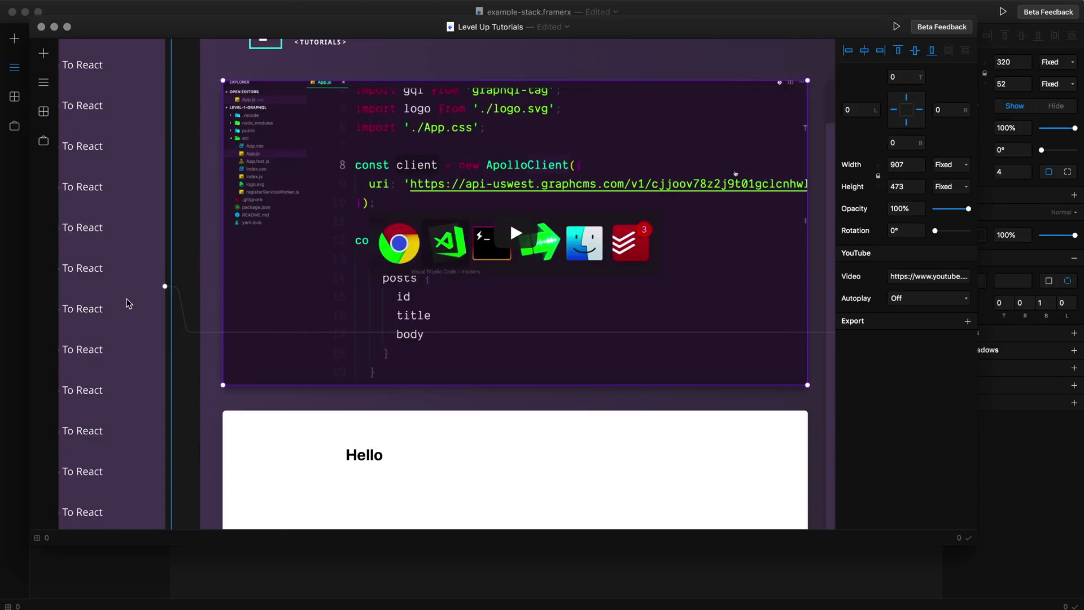
pyautogui.click(43, 111)
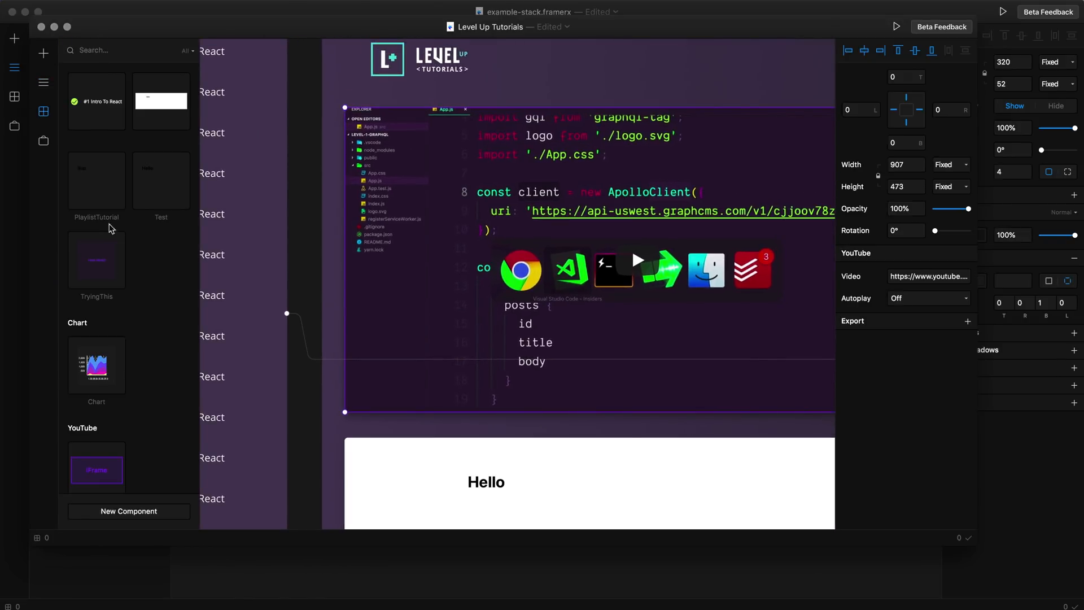
pyautogui.scroll(-3)
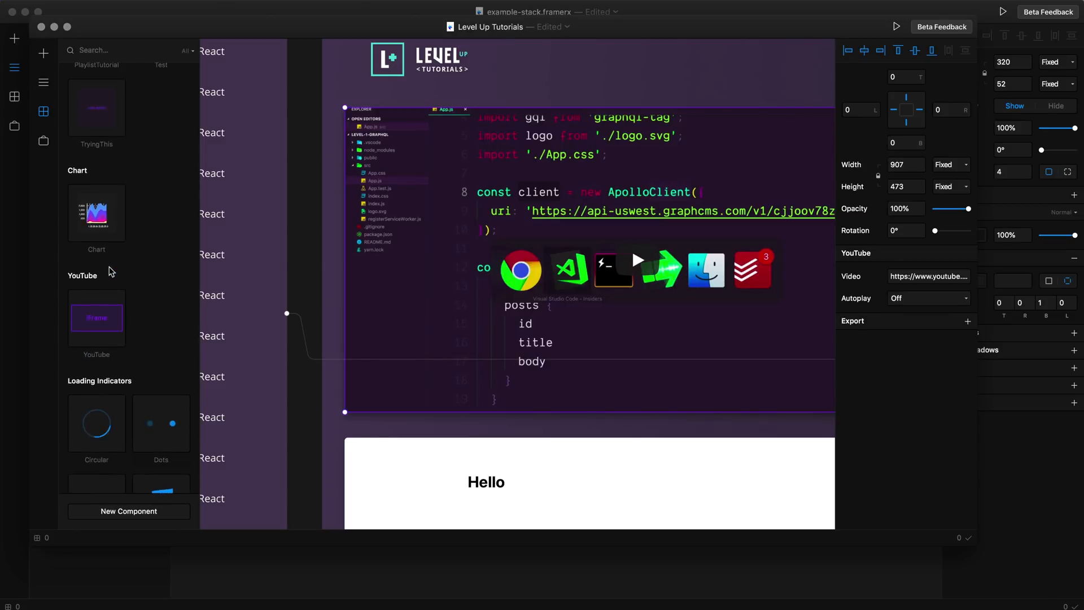
pyautogui.scroll(3)
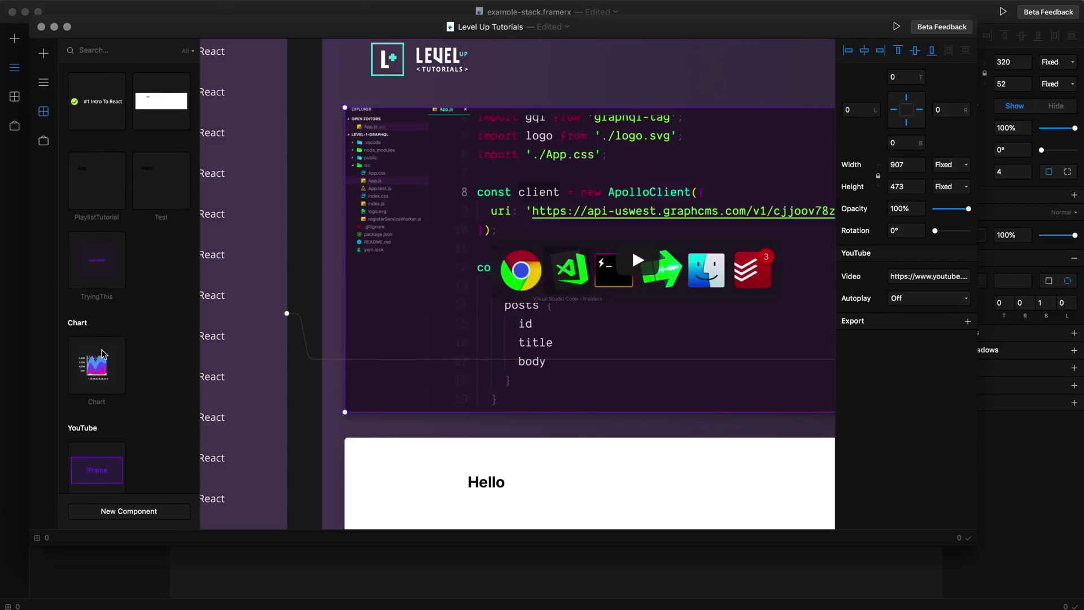
pyautogui.moveTo(127, 379)
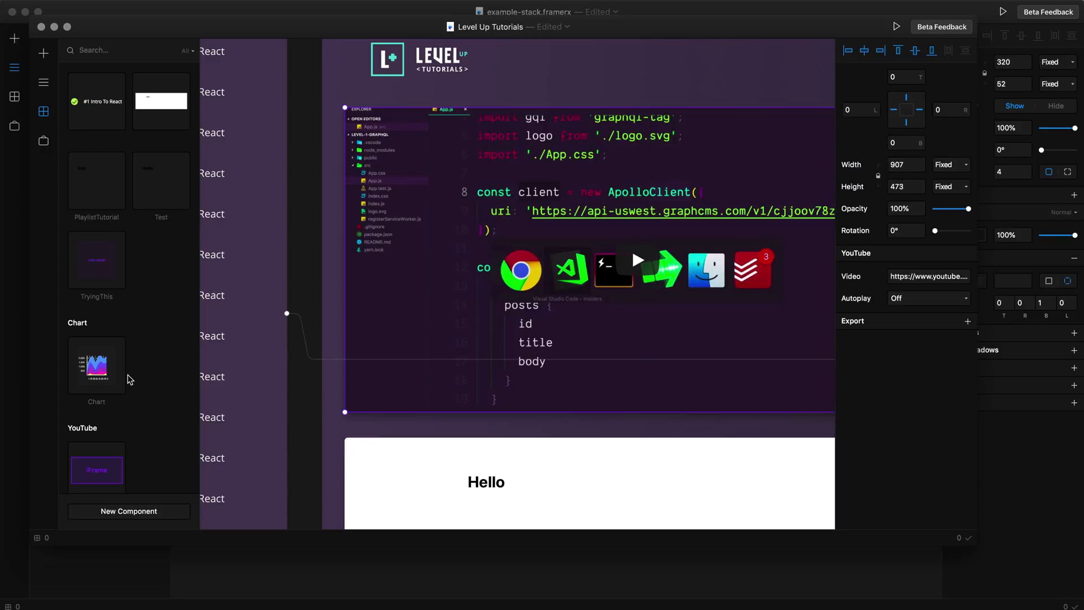
pyautogui.moveTo(142, 511)
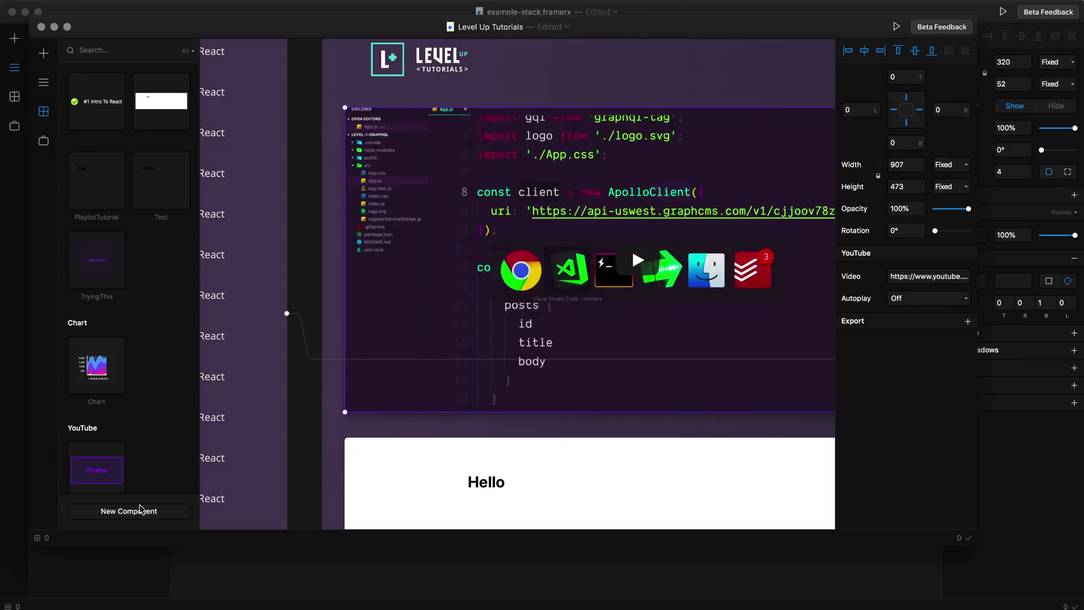
pyautogui.moveTo(398, 262)
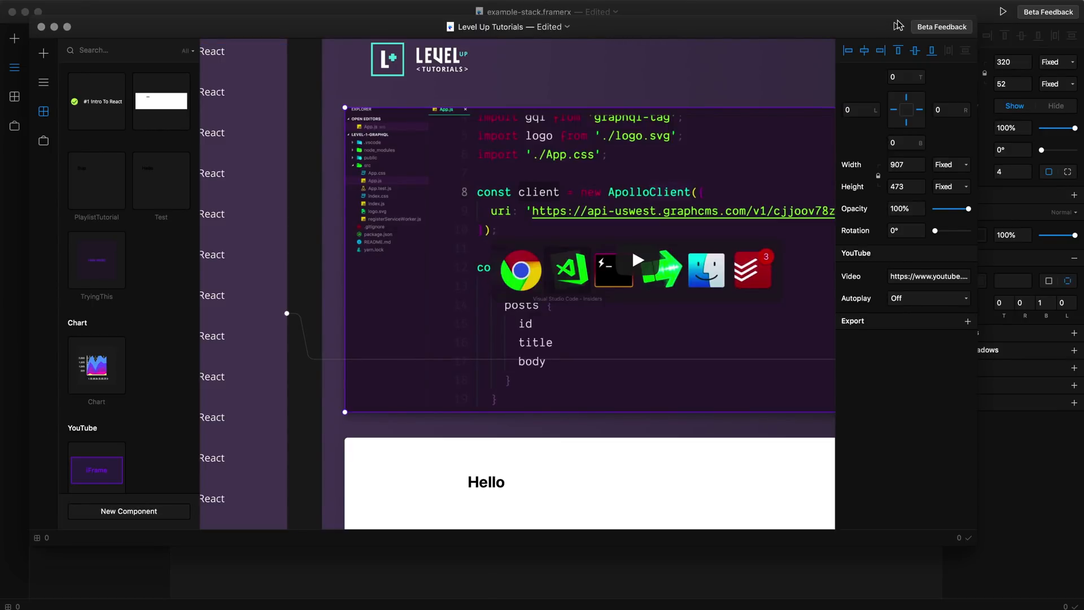
pyautogui.click(897, 26)
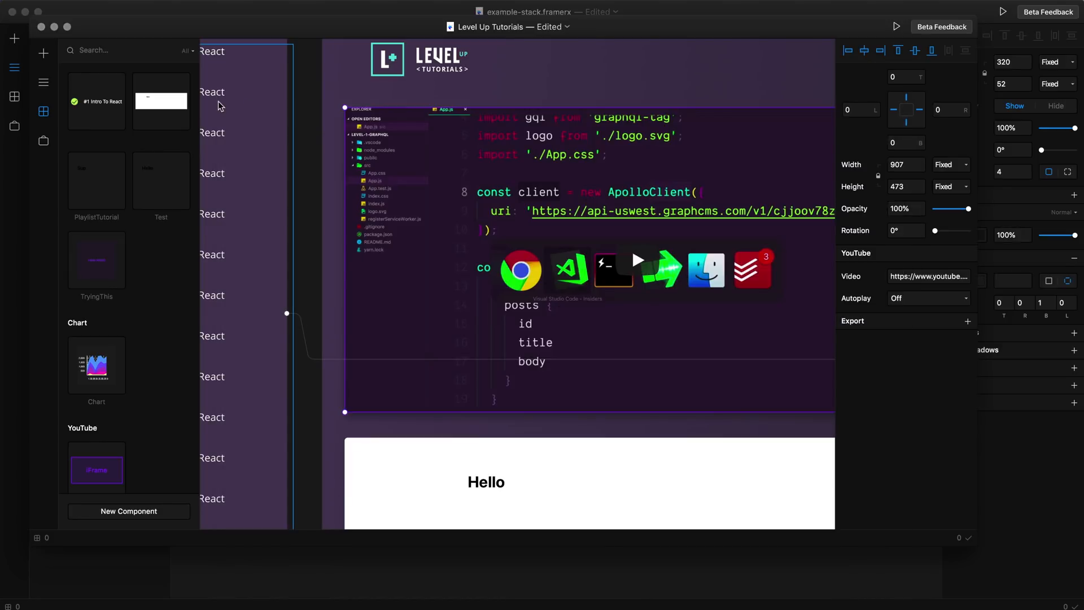
# - Open the Store and scroll through the Profile package's user profile cards and overview
pyautogui.click(43, 142)
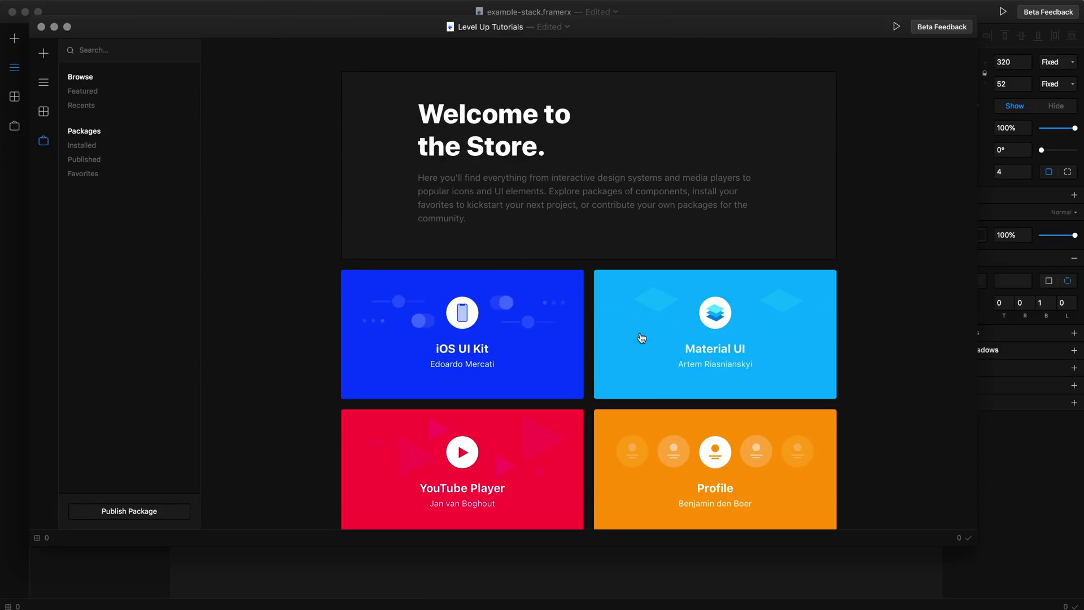
pyautogui.scroll(-3)
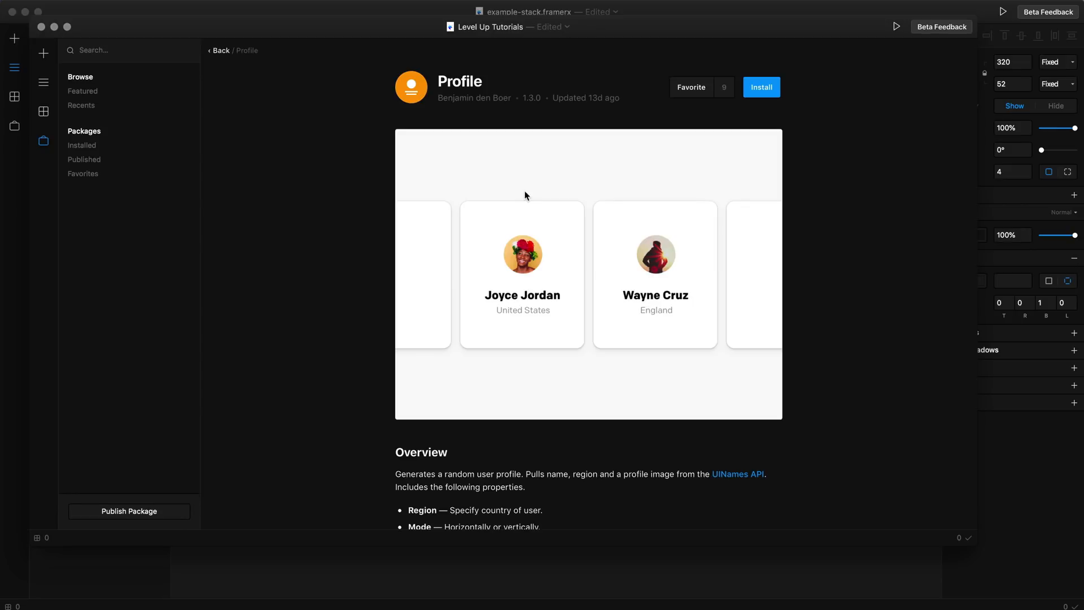
pyautogui.scroll(-3)
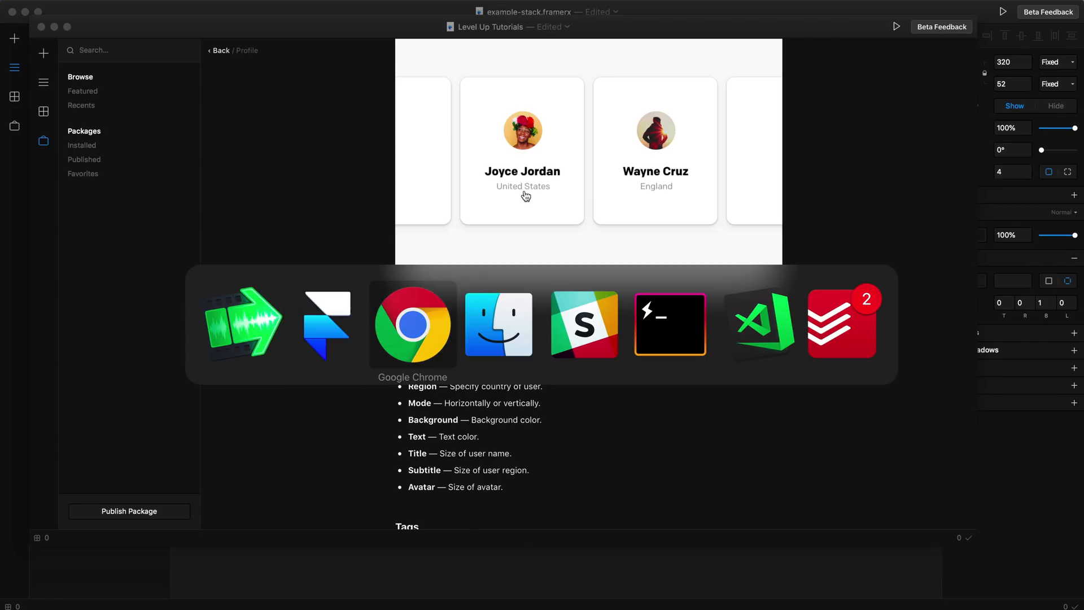
# - Switch to Chrome and scroll framer.com/x through its Subscriptions and Teams sections
pyautogui.click(411, 323)
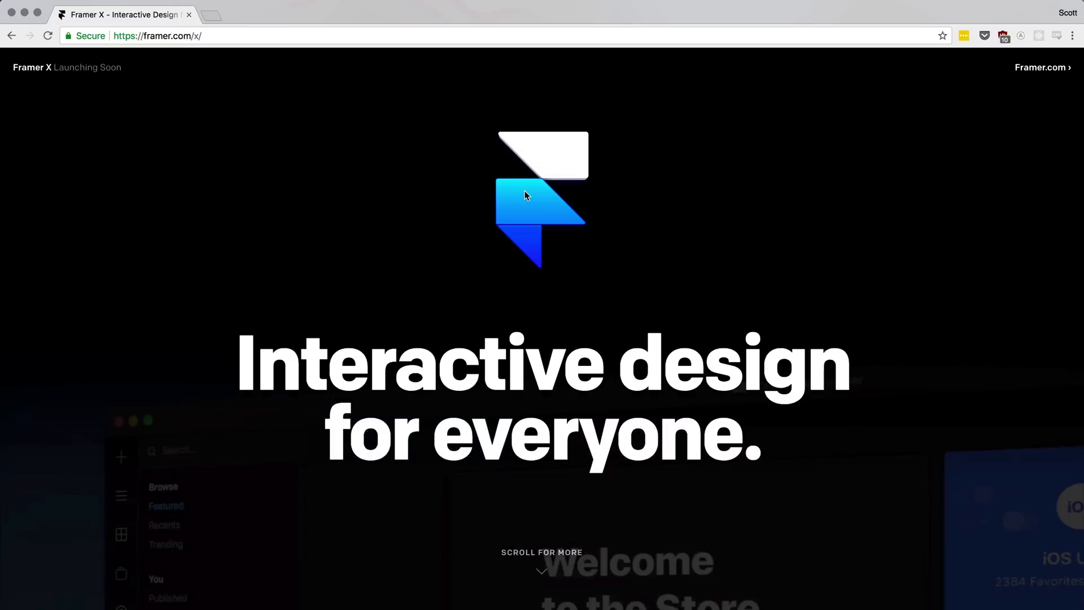
pyautogui.scroll(-3)
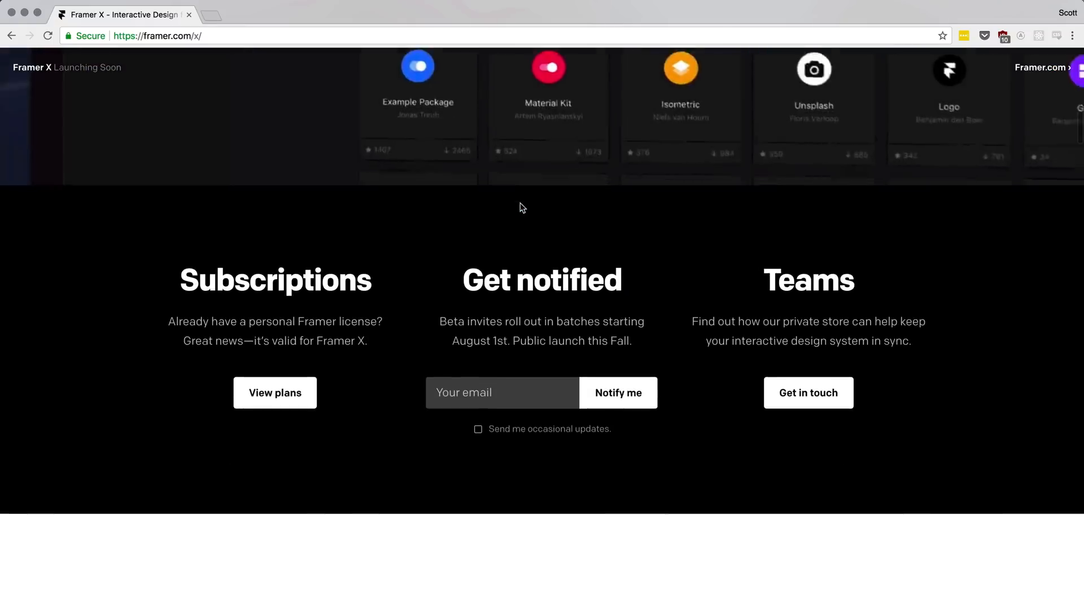
pyautogui.scroll(3)
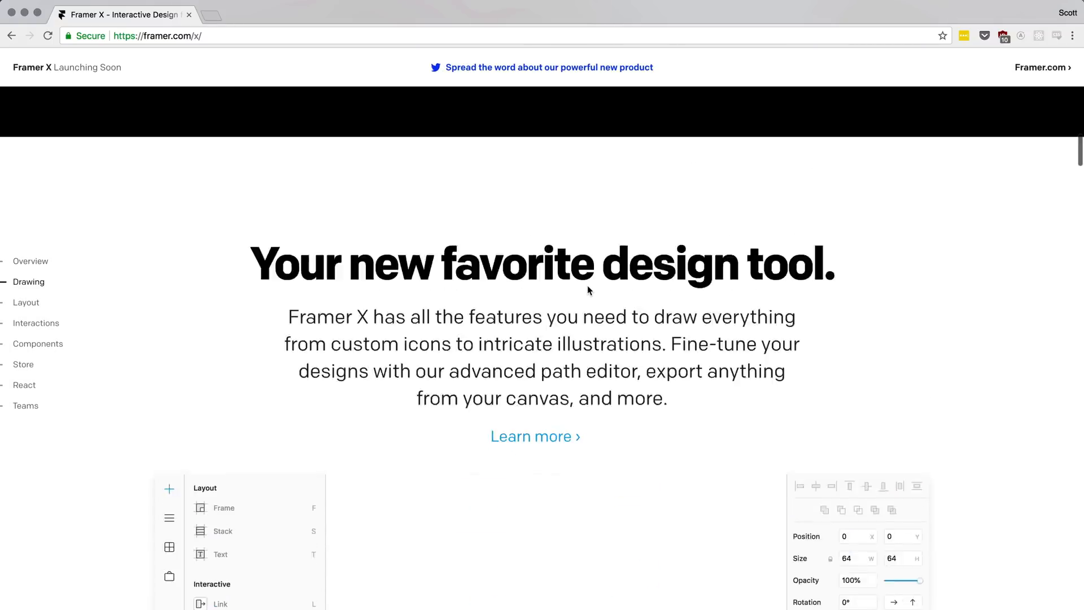
pyautogui.scroll(3)
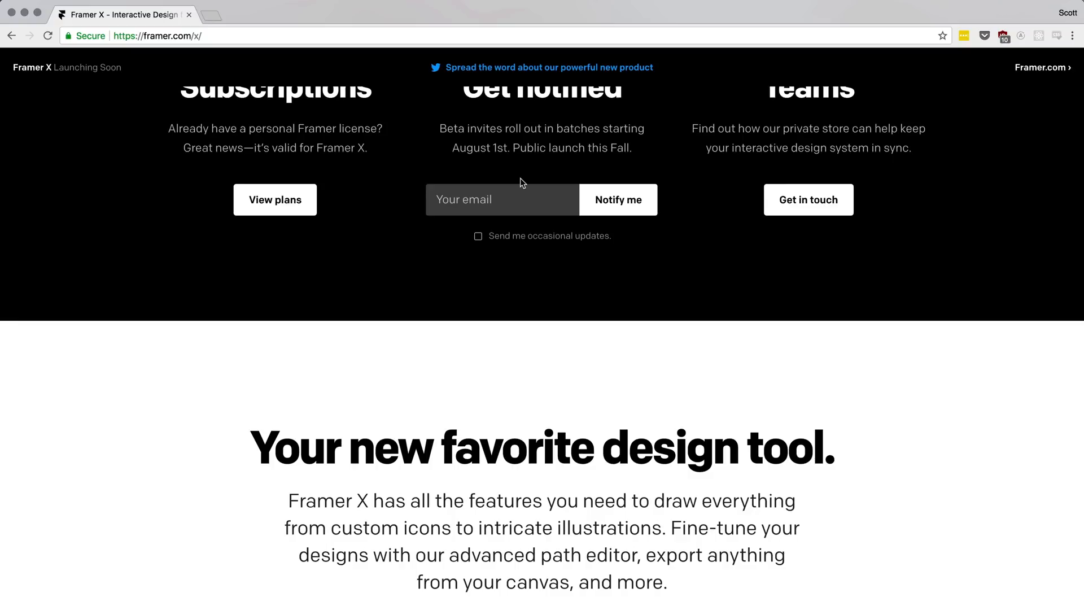